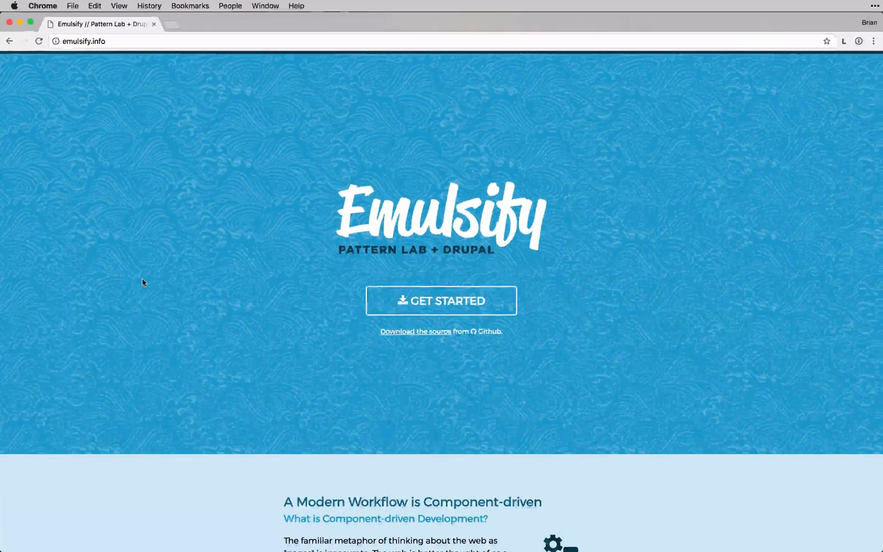
# - Follow the 'Download the source from Github' link to the fourkitchens/emulsify repository
pyautogui.scroll(-3)
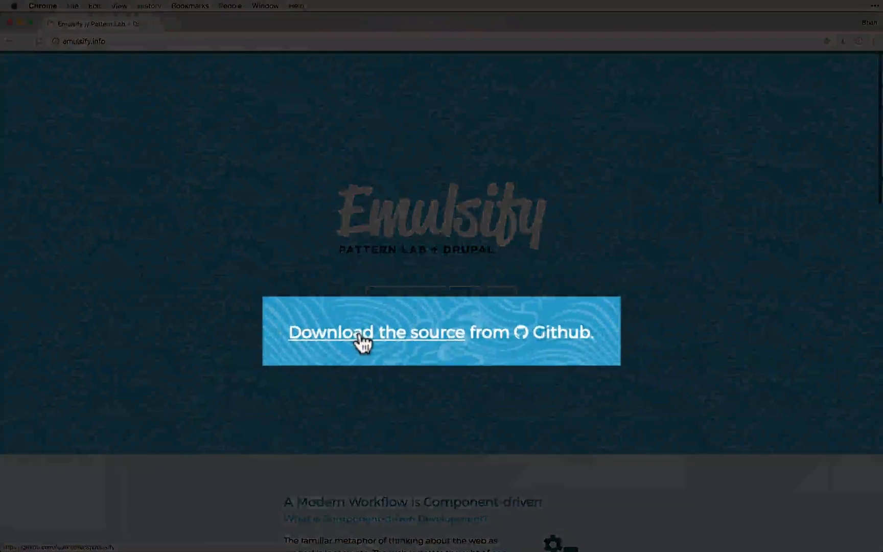
pyautogui.click(377, 332)
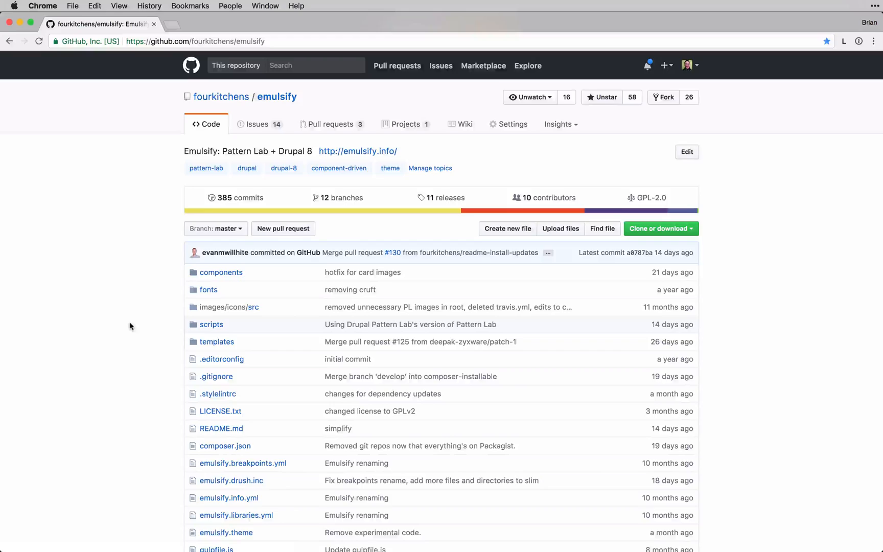
pyautogui.scroll(-3)
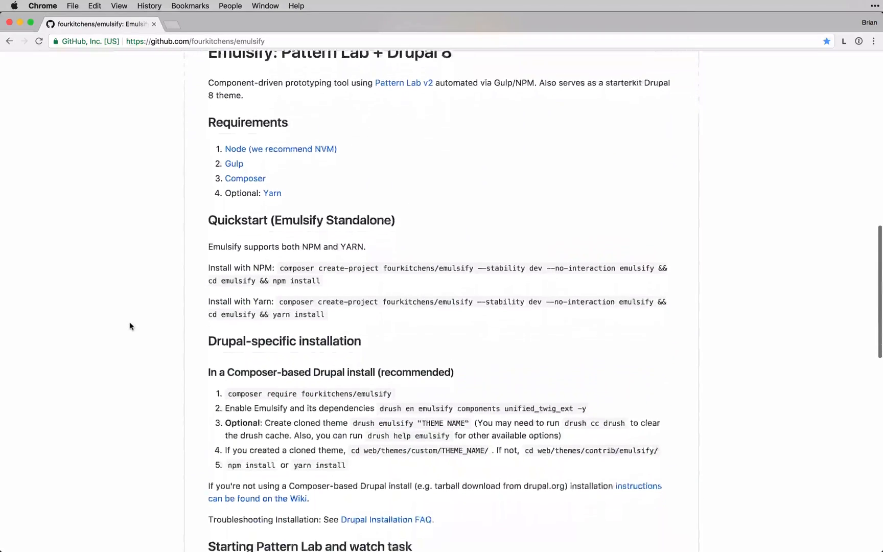
pyautogui.scroll(-3)
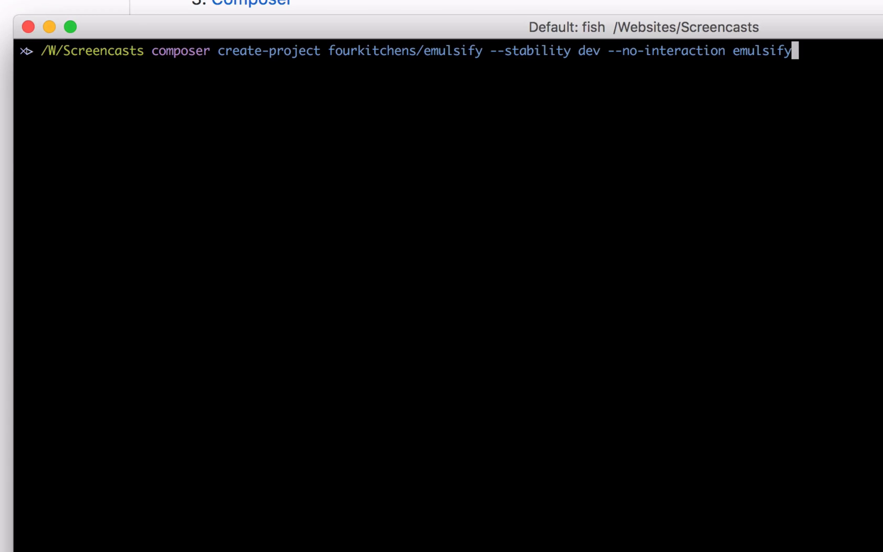
# - Run 'composer create-project fourkitchens/emulsify --stability dev --no-interaction emulsify' to completion
pyautogui.press('Return')
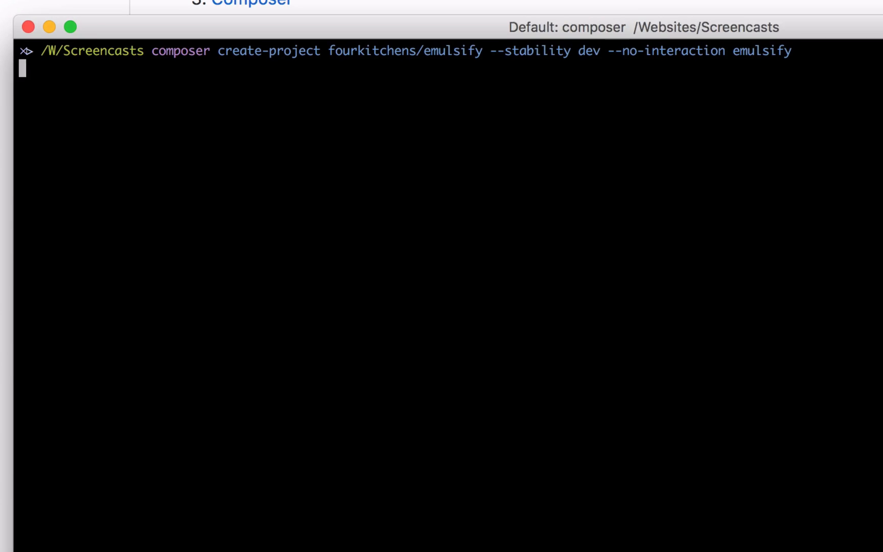
pyautogui.press('Return')
pyautogui.write('cd')
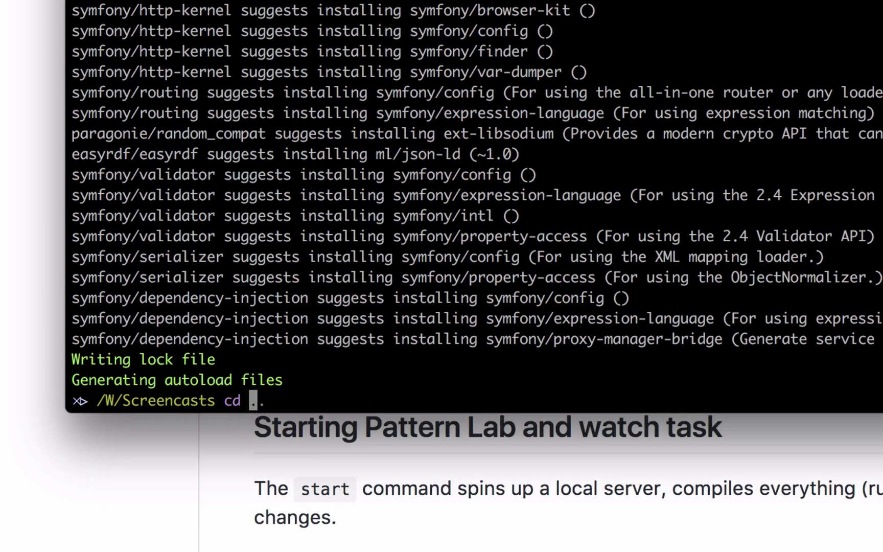
# - Move into the emulsify folder and run 'yarn install' until it reports Done
pyautogui.write(' emulsify/')
pyautogui.press('Return')
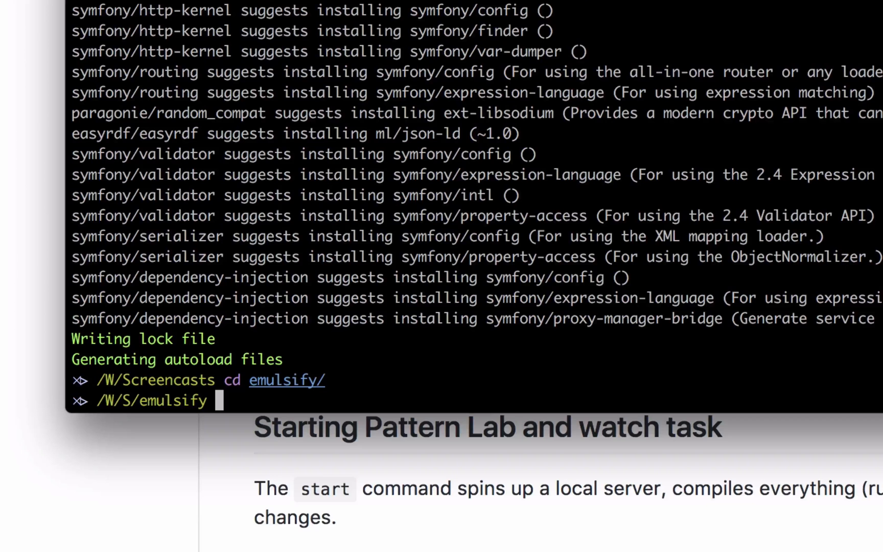
pyautogui.write('yarn install')
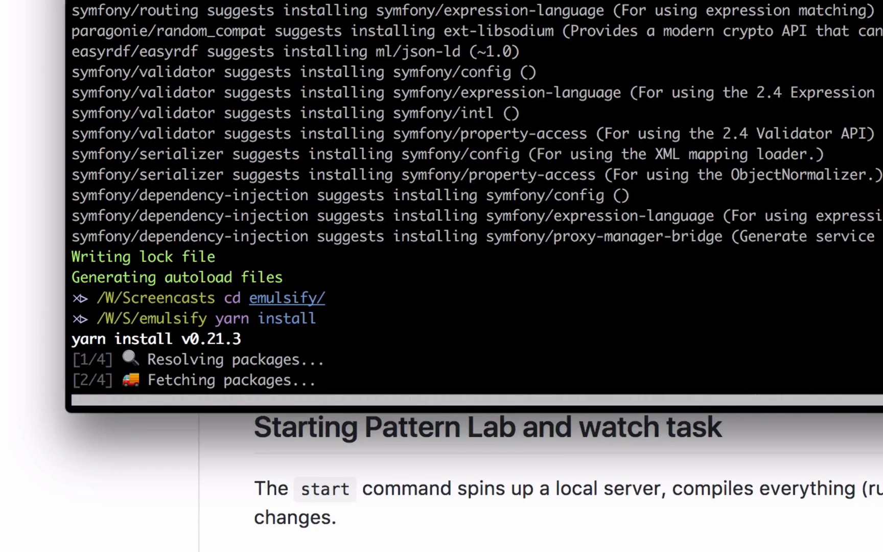
pyautogui.scroll(-3)
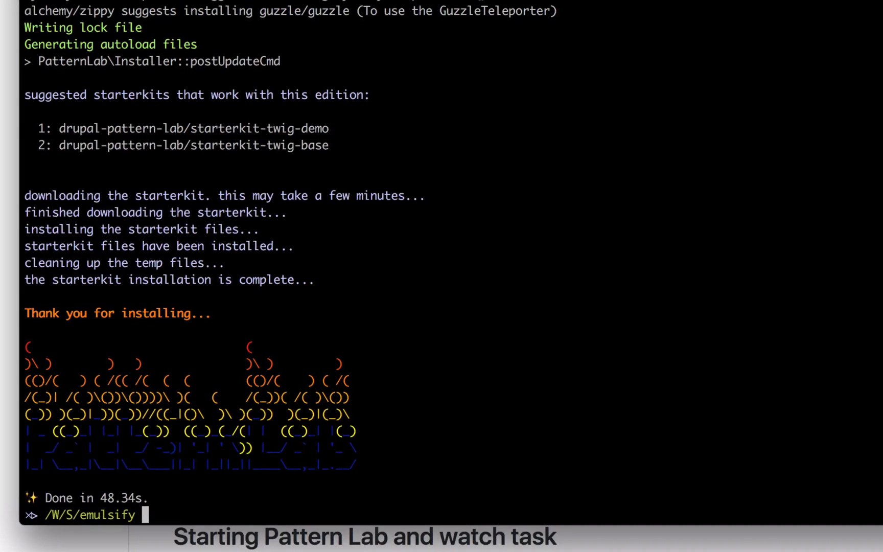
pyautogui.write('yarn install')
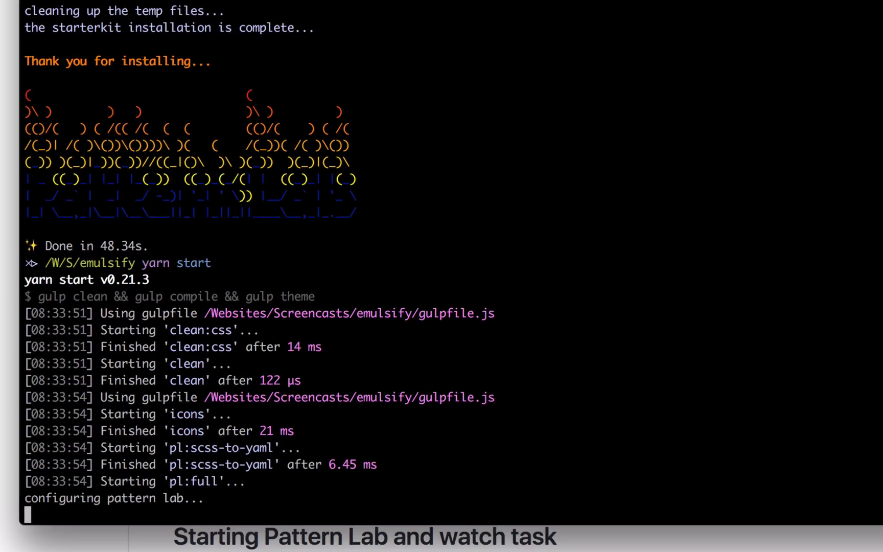
# - Watch 'yarn start' compile through the gulp tasks until it reaches 'serve'
pyautogui.scroll(-3)
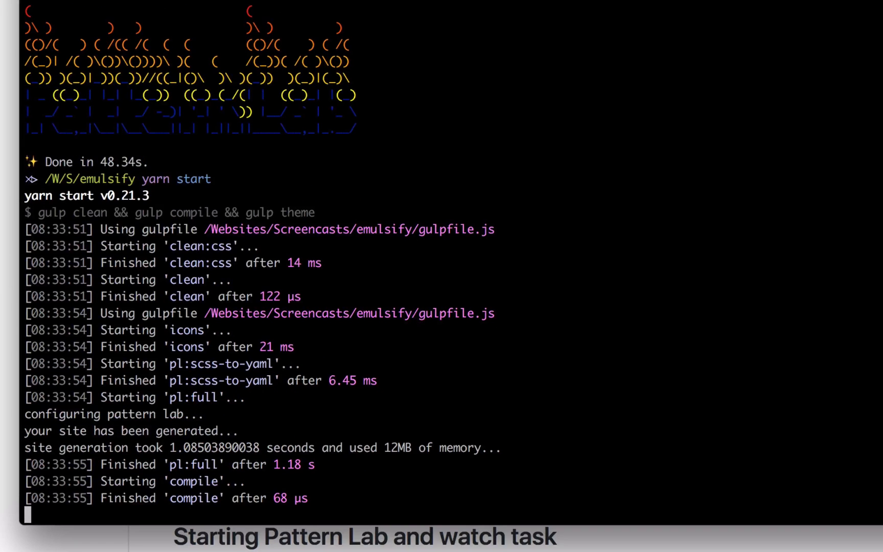
pyautogui.scroll(-3)
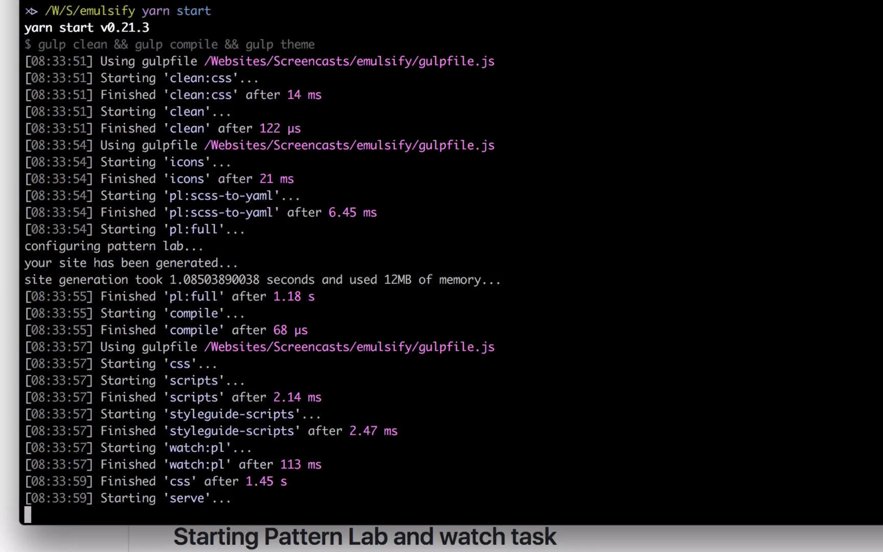
pyautogui.scroll(-3)
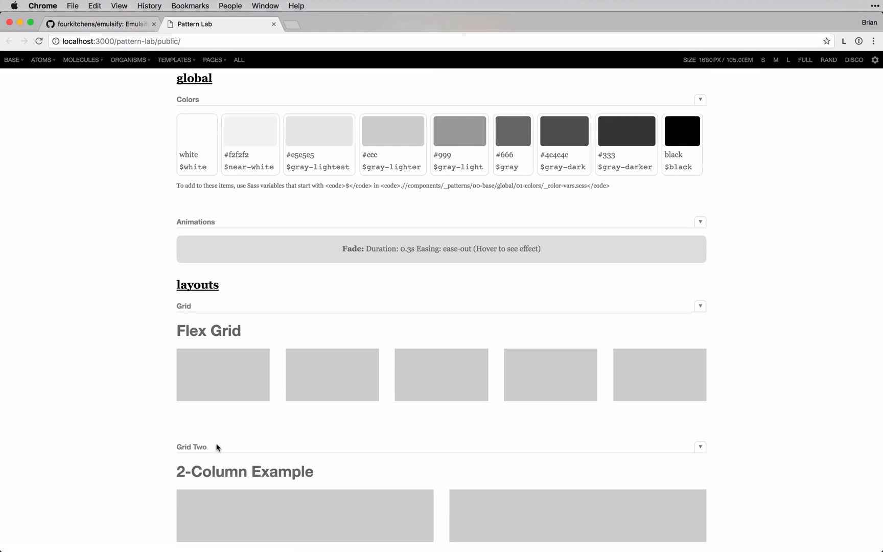
# - Scroll through the Pattern Lab site past logos, icons, accordion and card grids, then back to the top
pyautogui.scroll(-3)
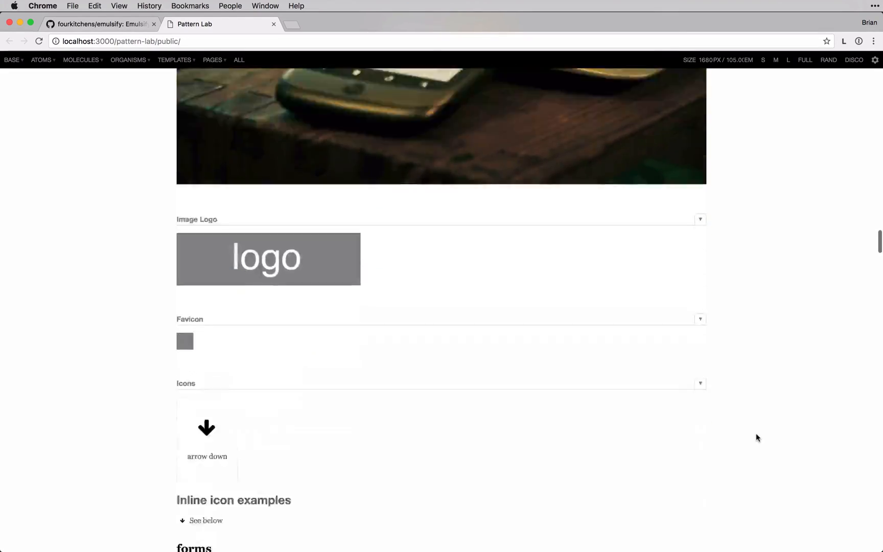
pyautogui.scroll(-3)
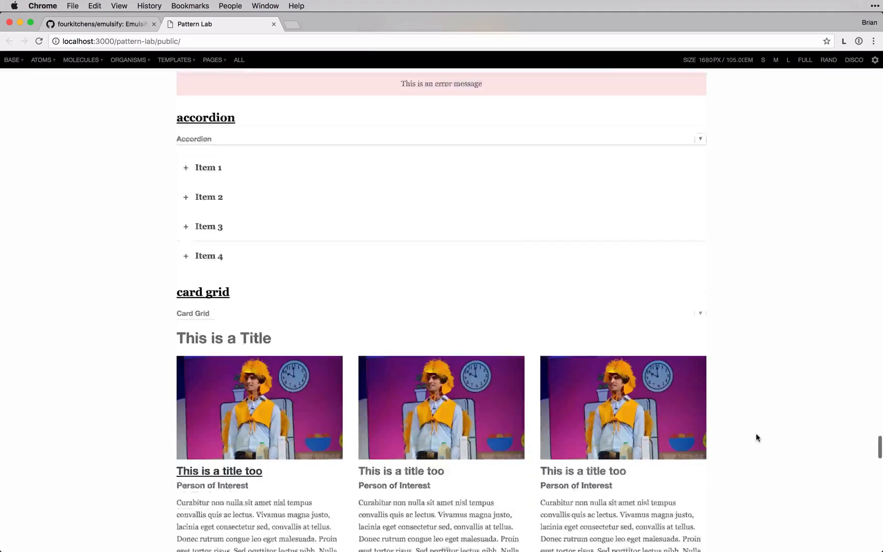
pyautogui.scroll(-3)
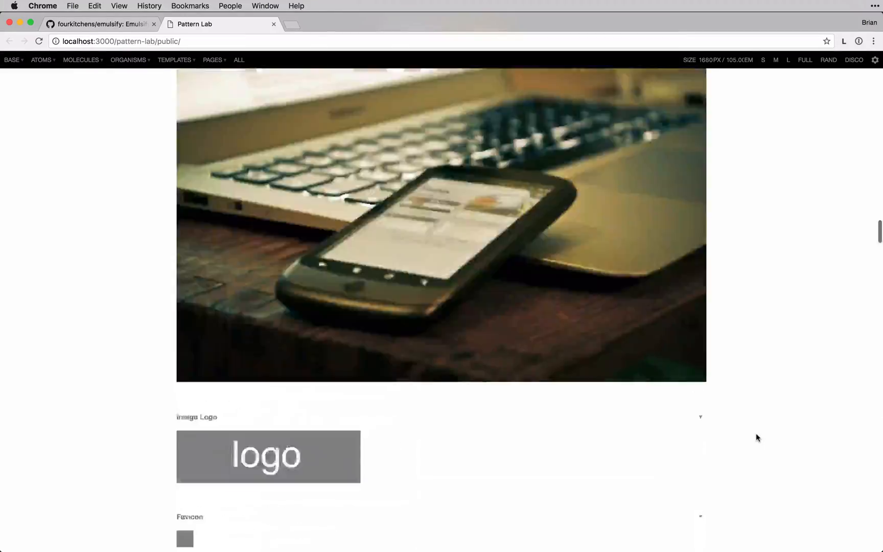
pyautogui.scroll(3)
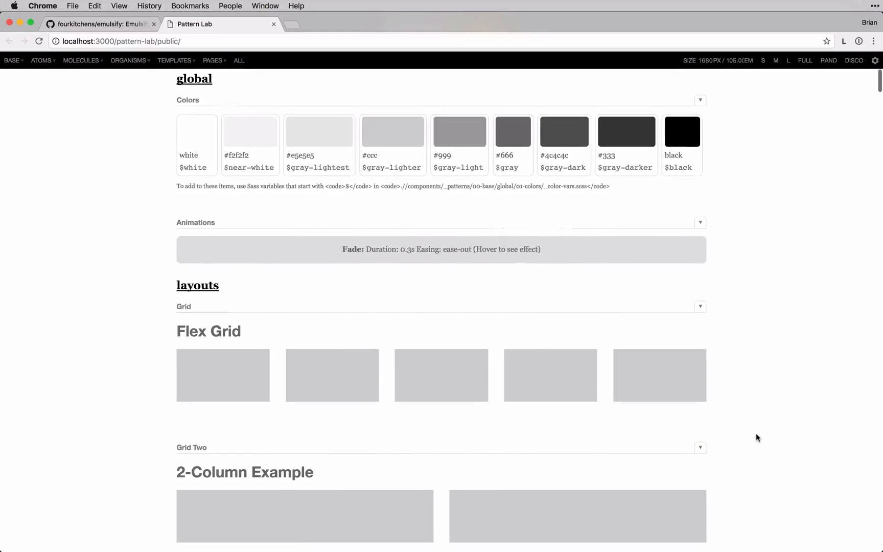